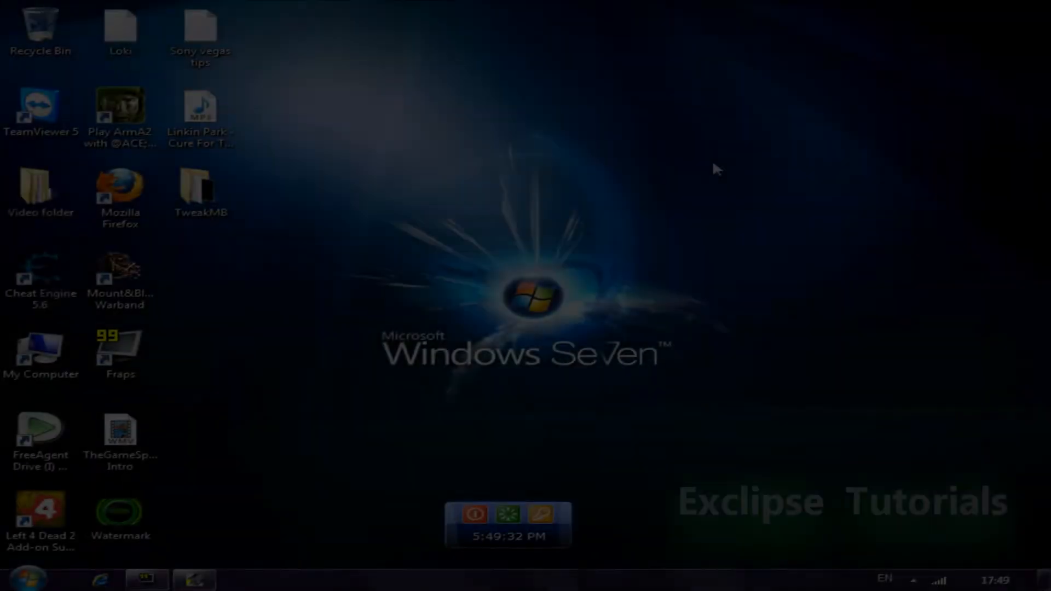
- Open the TweakMB folder on the desktop and select the TweakMB application file
click(202, 195)
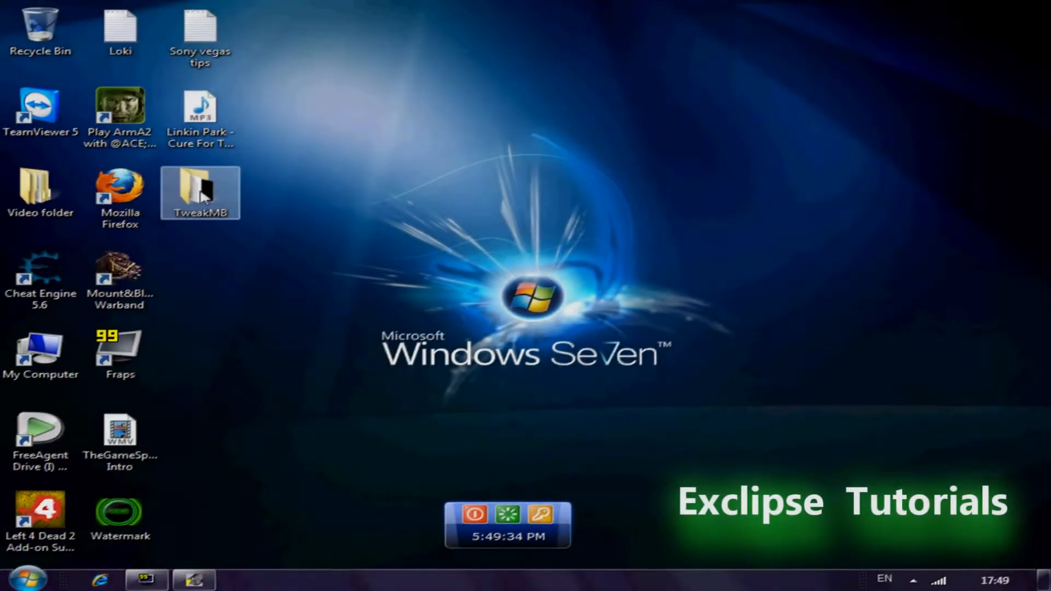
double_click(200, 193)
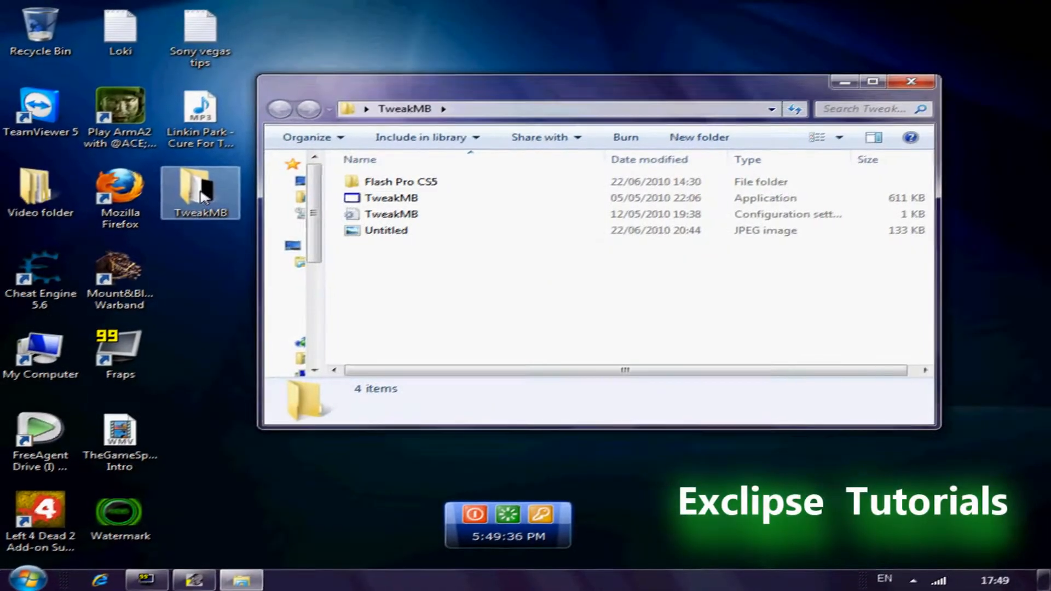
click(392, 197)
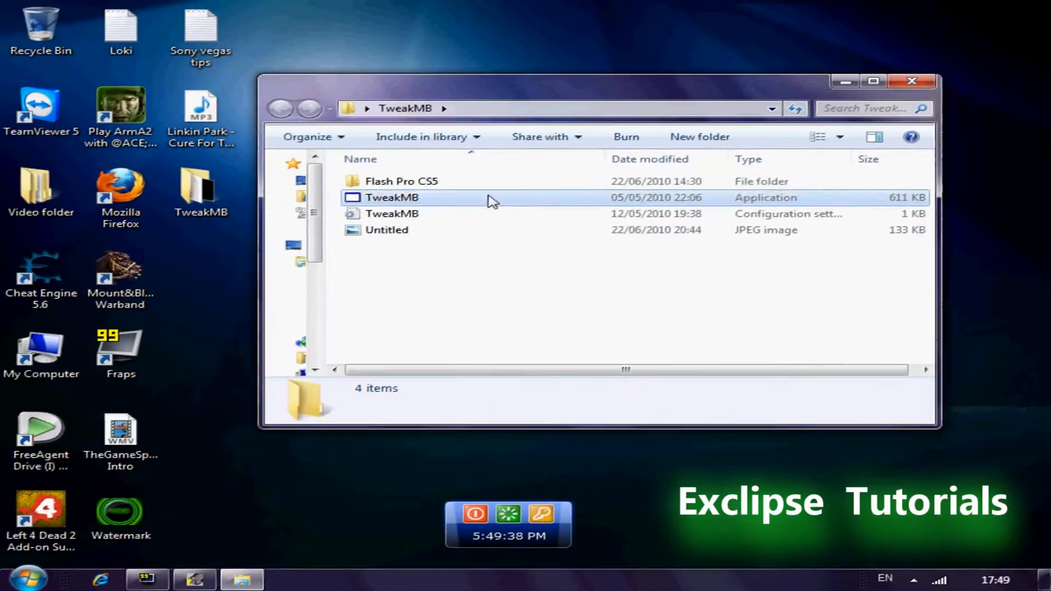
click(392, 197)
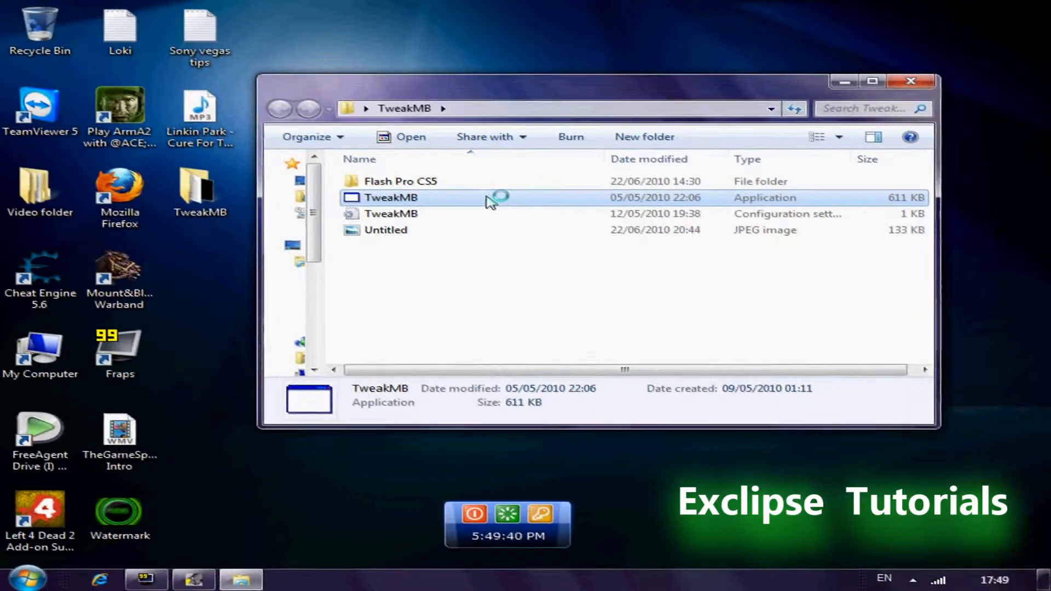
- Launch TweakMB and browse Load Module to C: > steamapps > mountblade warband > Modules
double_click(392, 197)
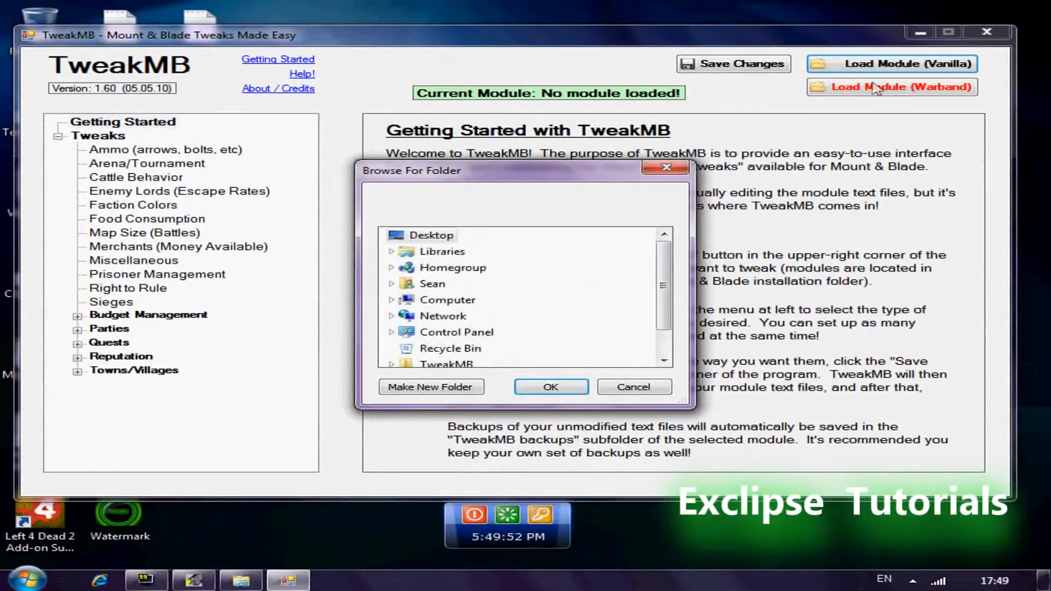
scroll(down, 3)
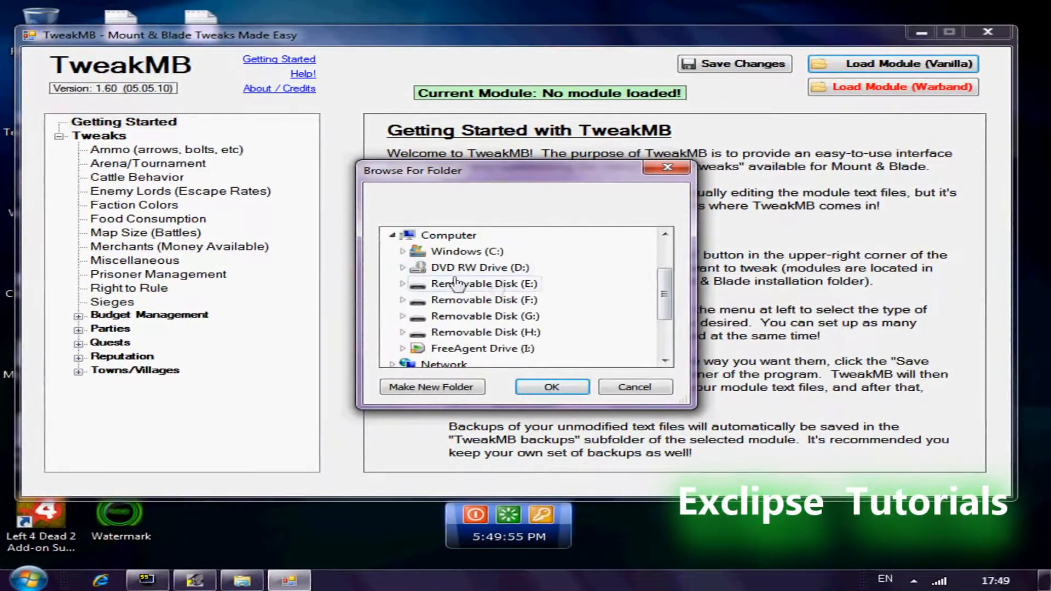
click(400, 252)
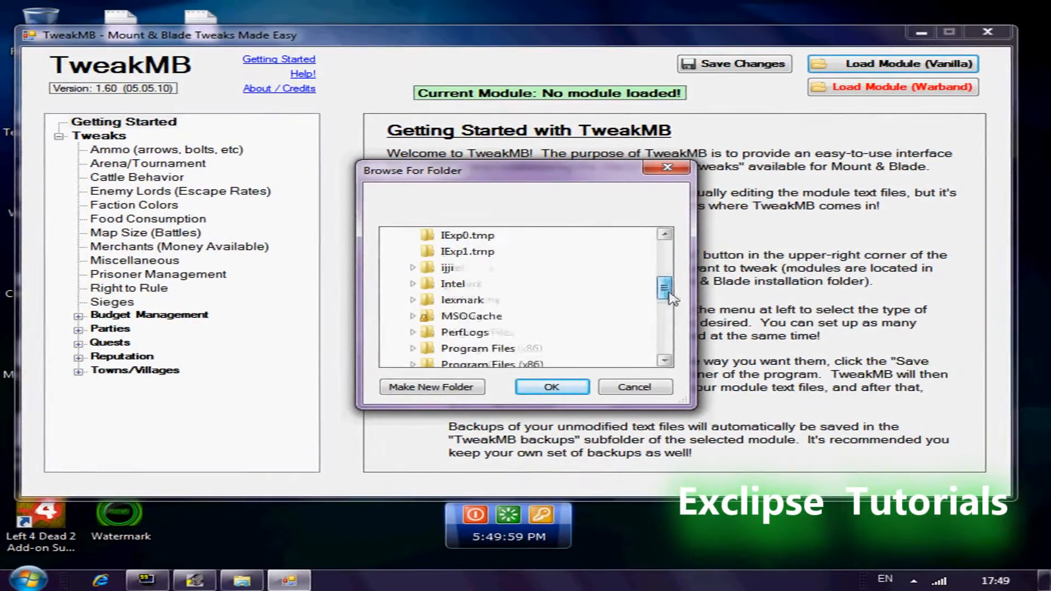
click(424, 235)
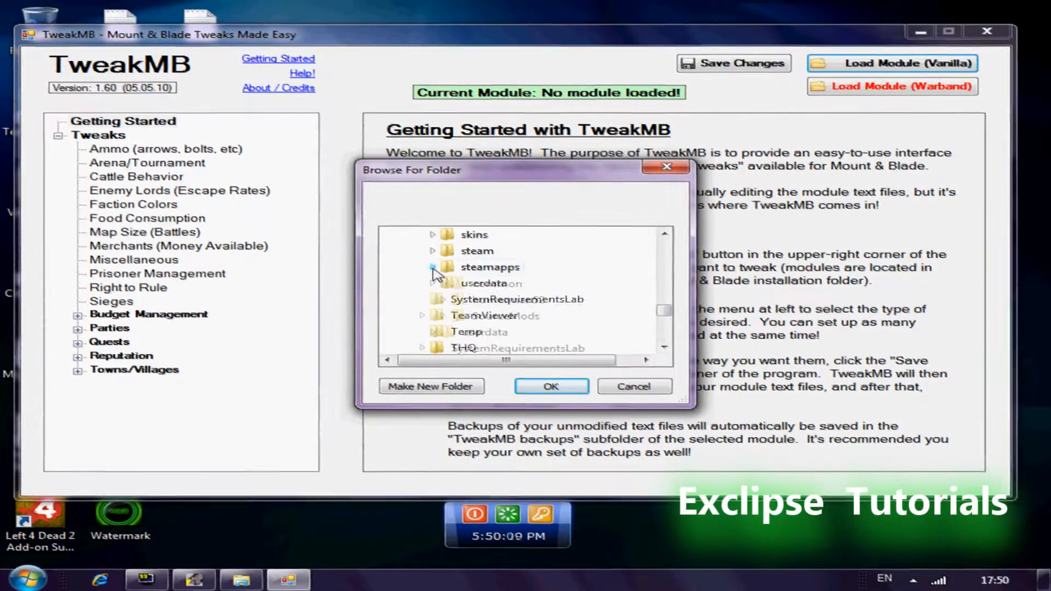
click(434, 266)
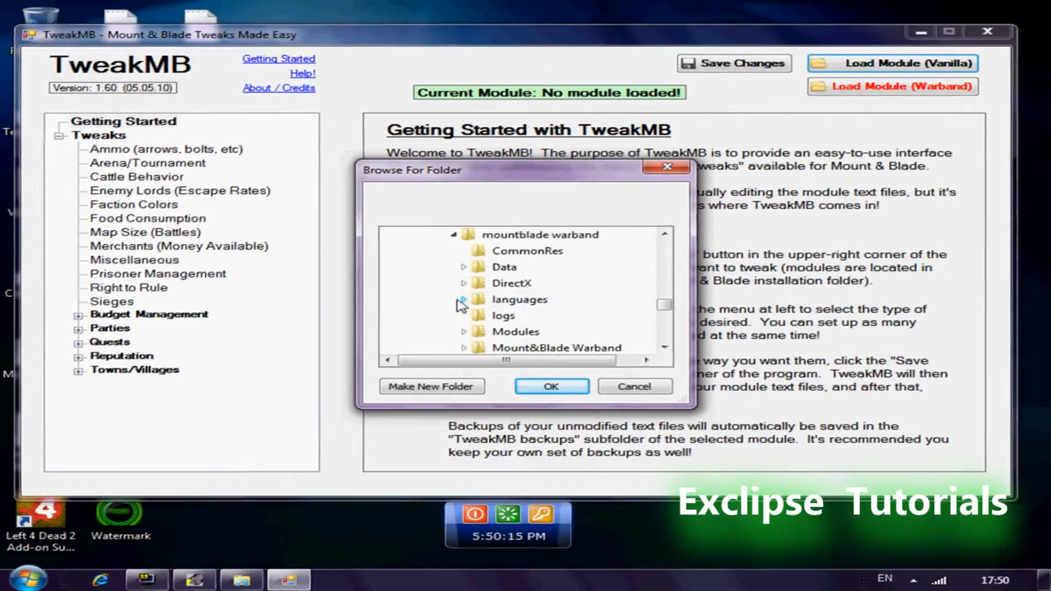
click(463, 331)
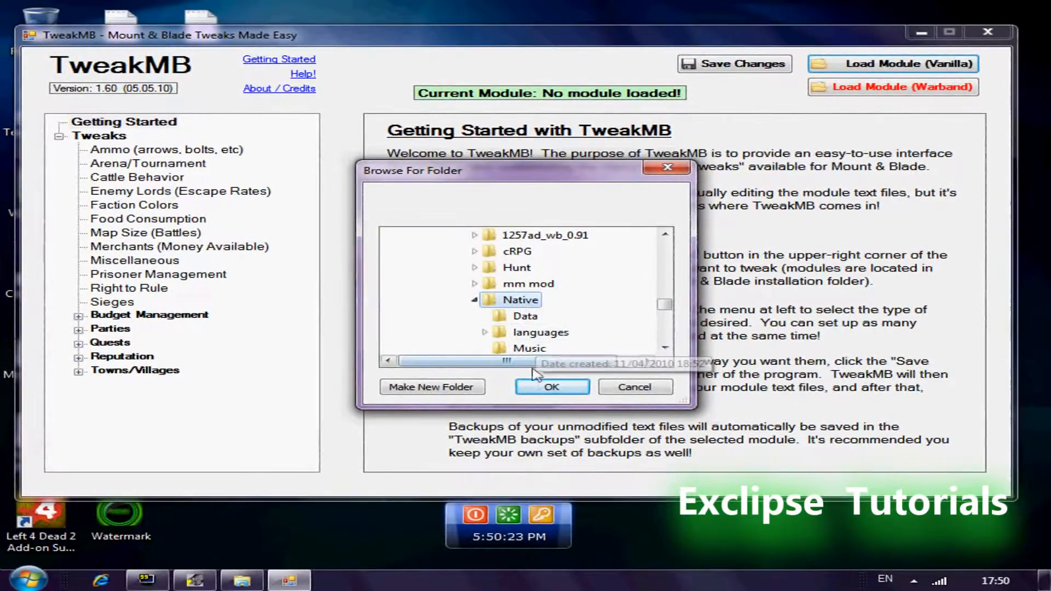
- Load the Native module and acknowledge the module-loaded confirmation
click(551, 387)
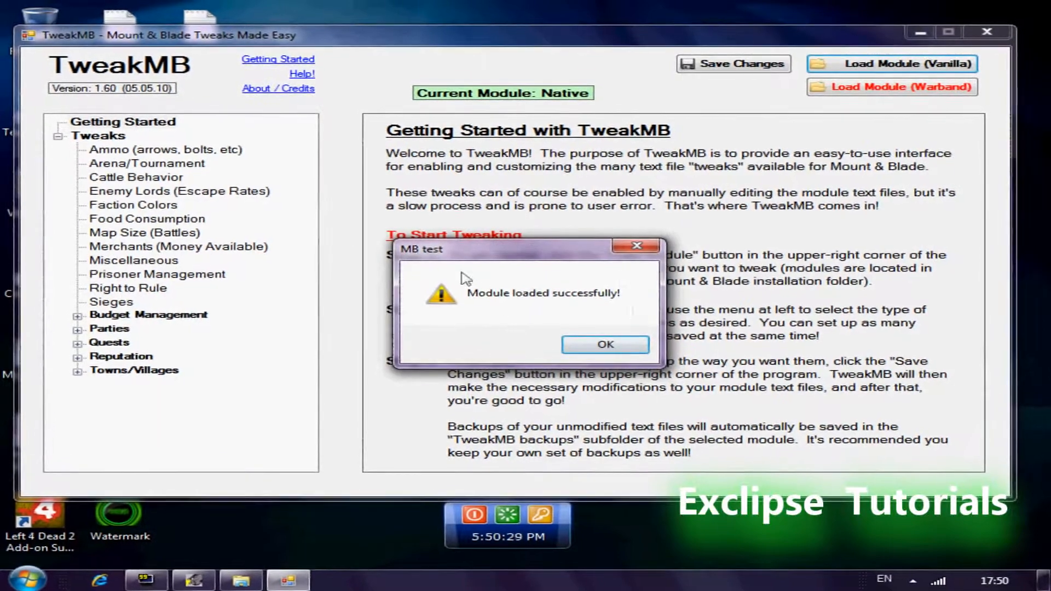
click(604, 344)
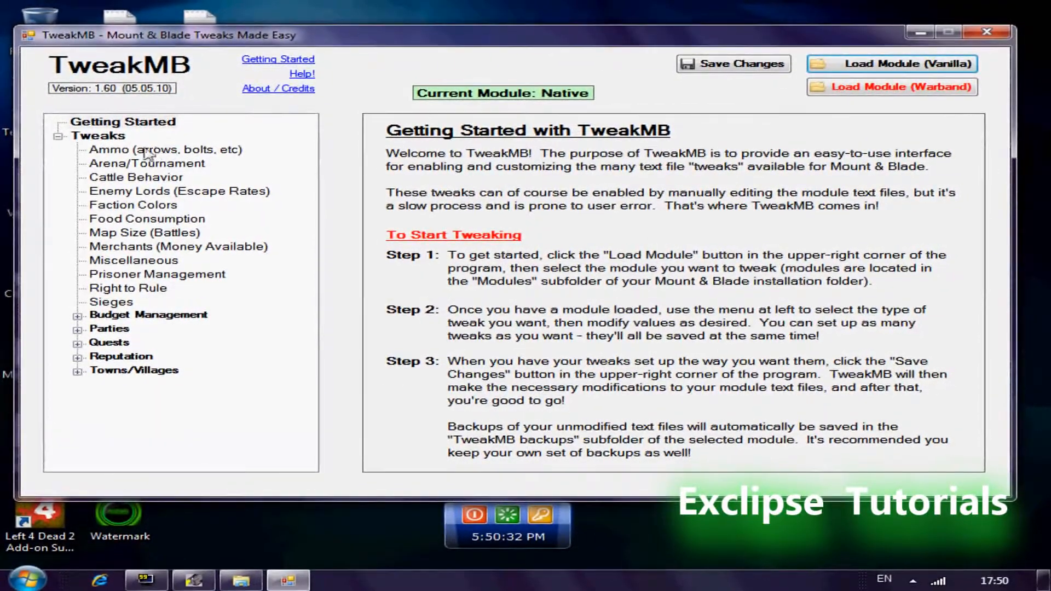
- Raise the Arrows base ammo from 30 to 100 in the Ammo tweaks
click(166, 150)
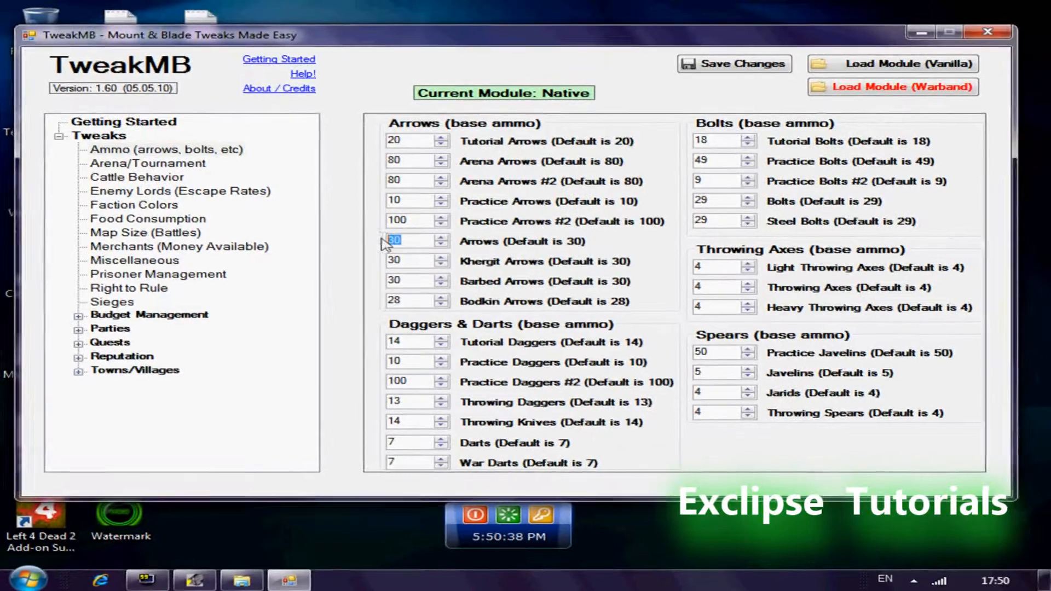
text(500)
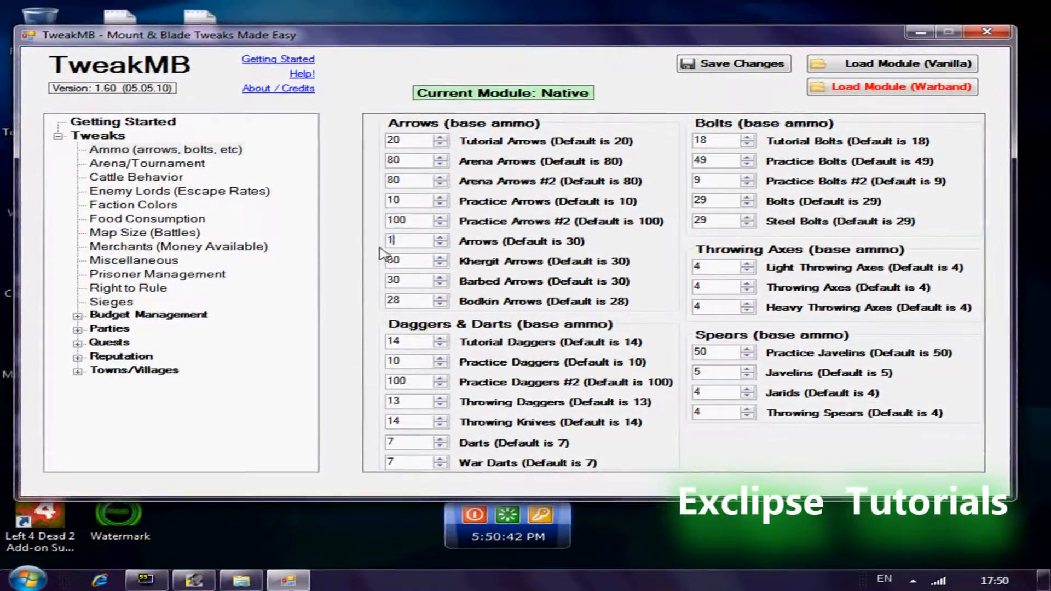
text(00)
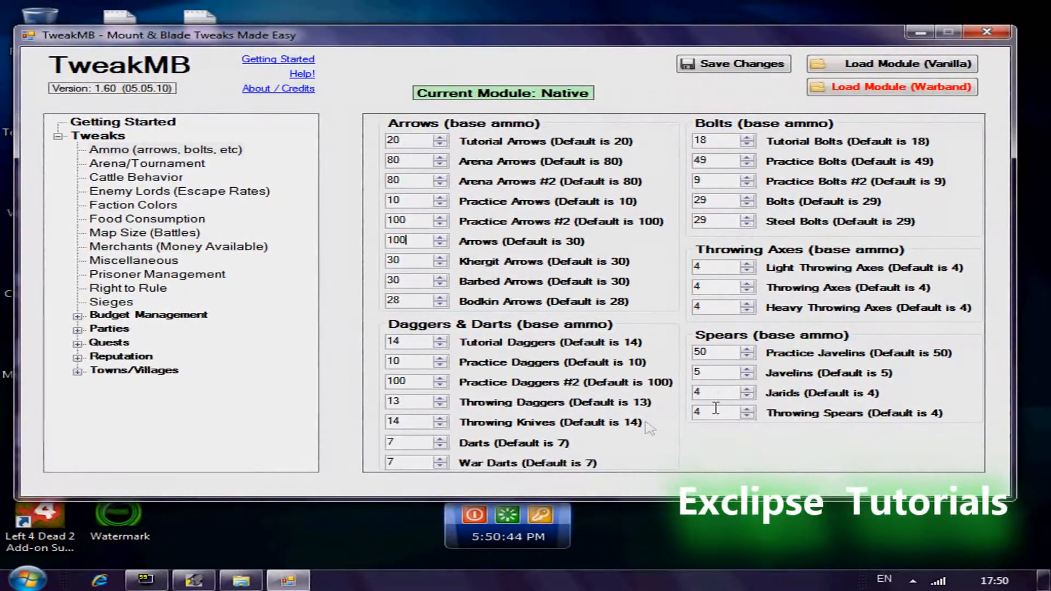
click(147, 163)
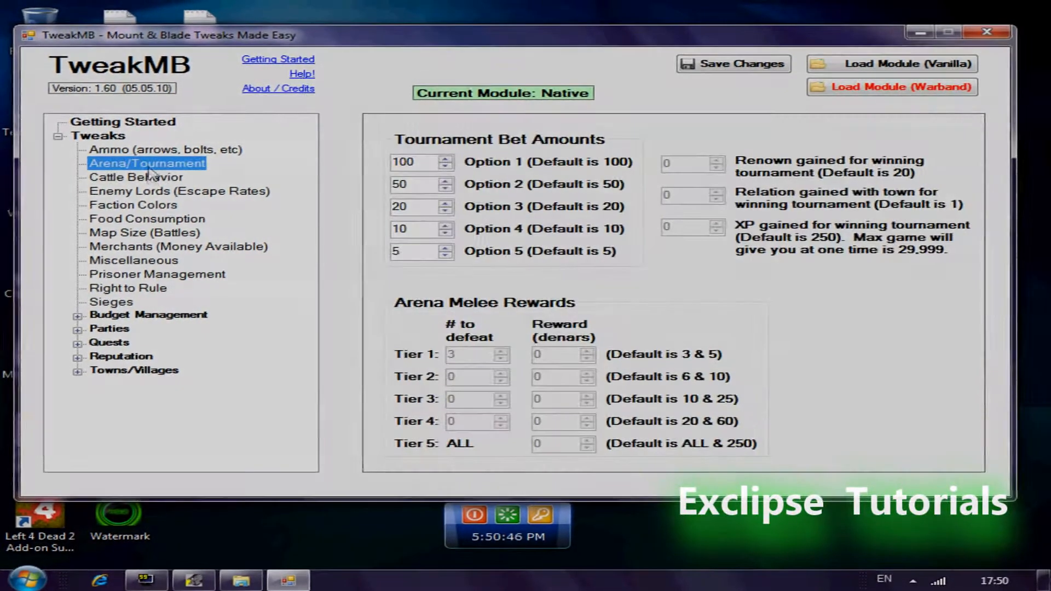
- Enable the 'Cattle follow you' option under Cattle Behavior tweaks
click(136, 177)
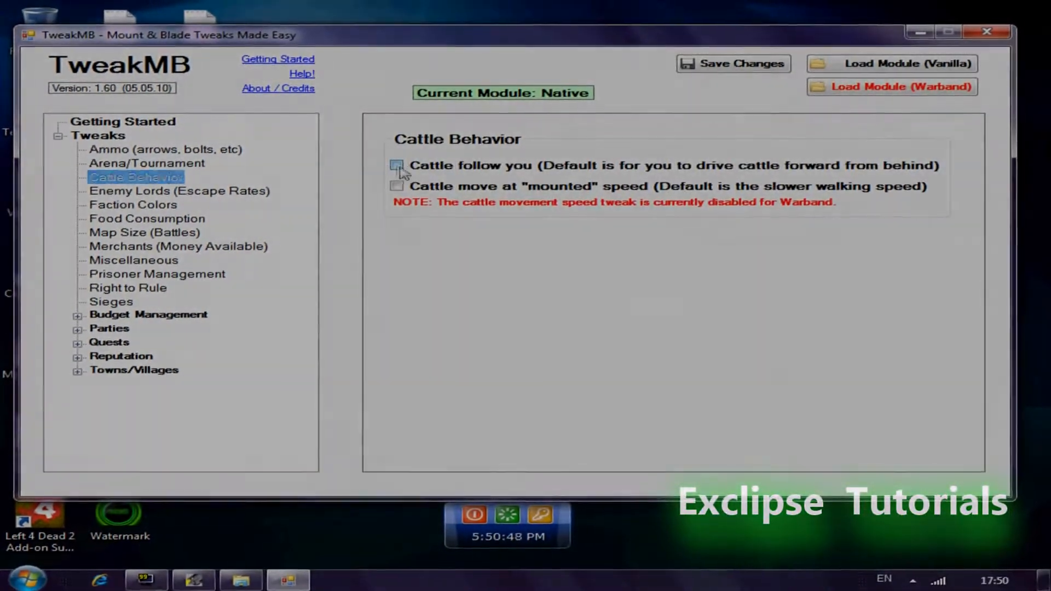
click(396, 166)
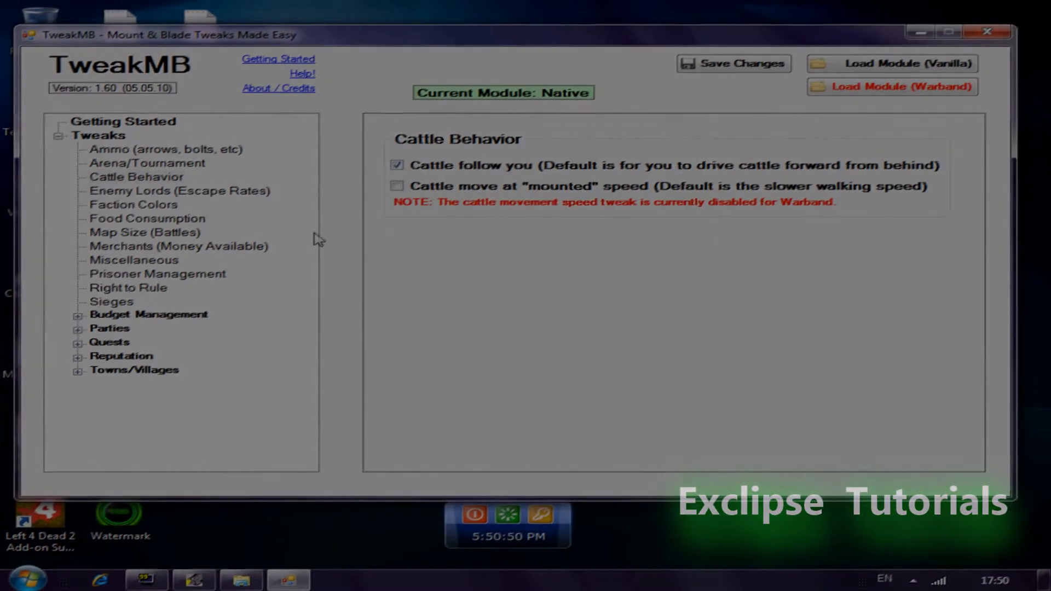